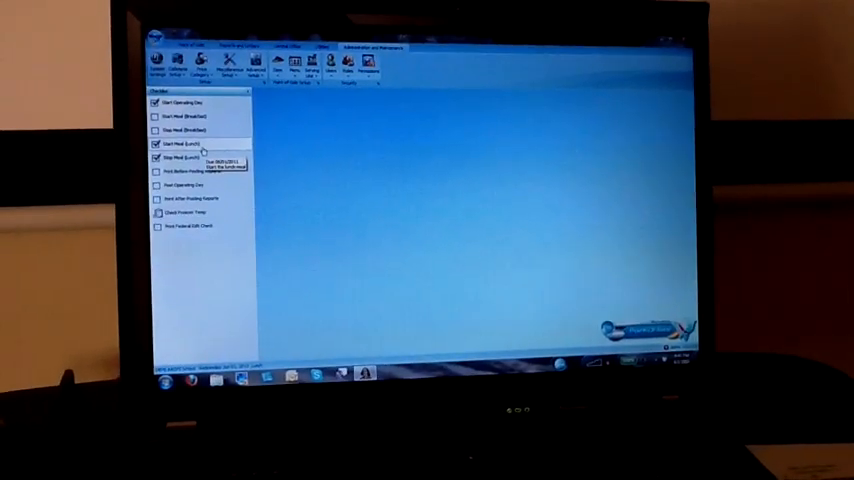
# Begin setup of the Wednesday, Jun 01, 2011 Lunch serving session.
pyautogui.click(184, 158)
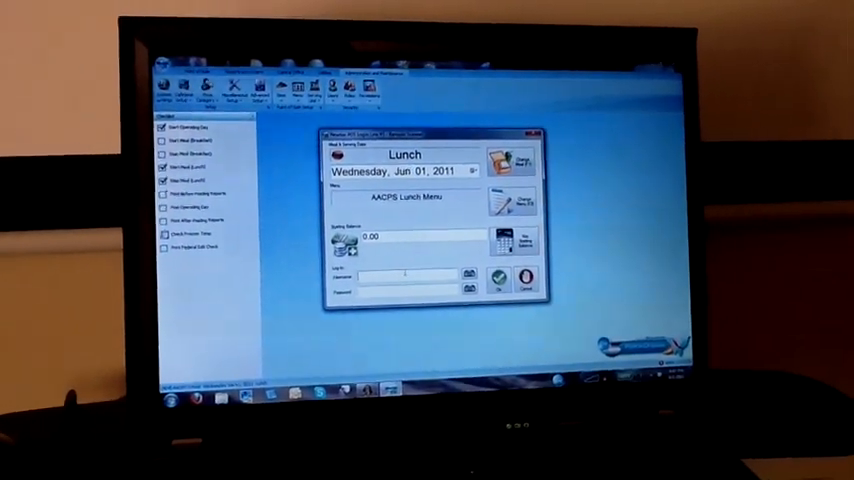
# Sign in as 'admin' and start the Lunch session with the AACPS Lunch Menu.
pyautogui.write('admin')
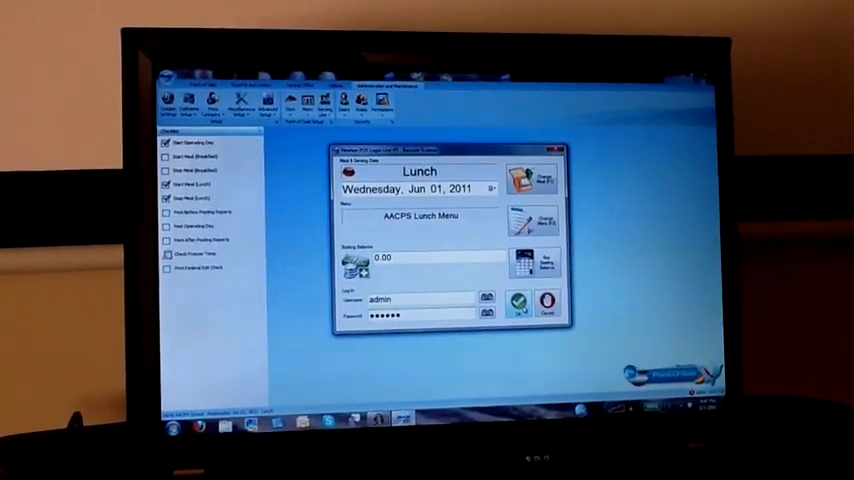
pyautogui.click(514, 304)
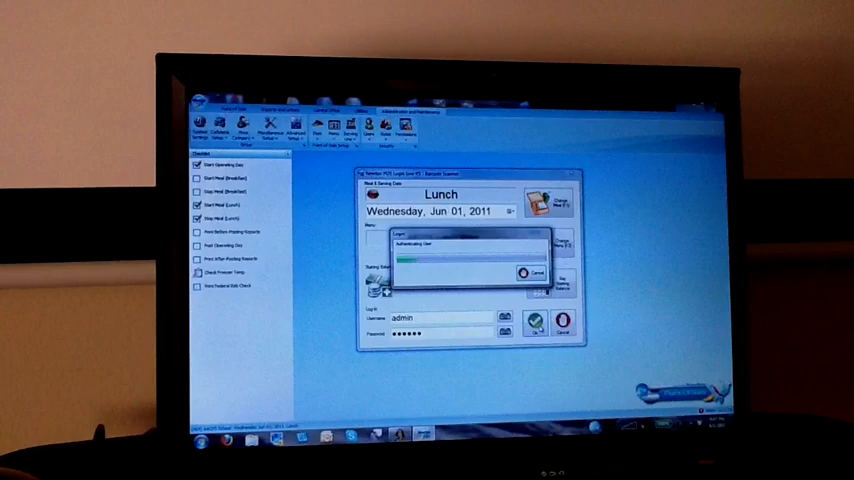
pyautogui.click(540, 322)
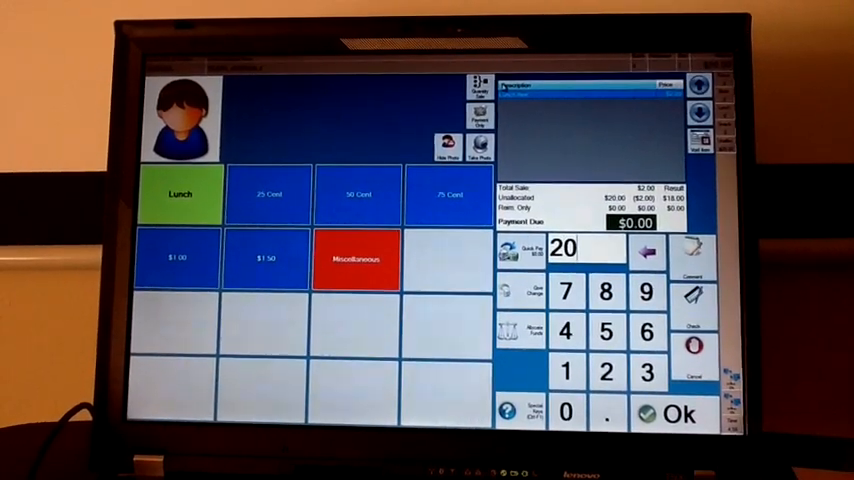
# Tender the student's $25.00 payment and confirm the large-payment warnings.
pyautogui.click(678, 412)
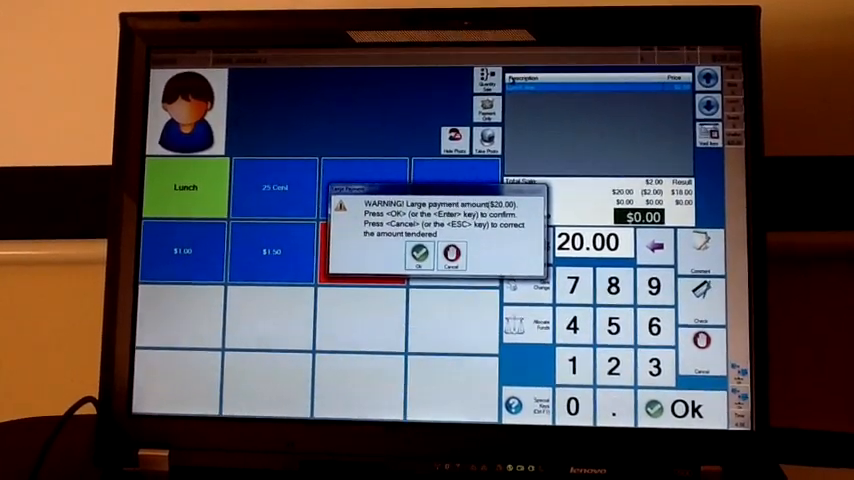
pyautogui.click(416, 258)
pyautogui.write('25')
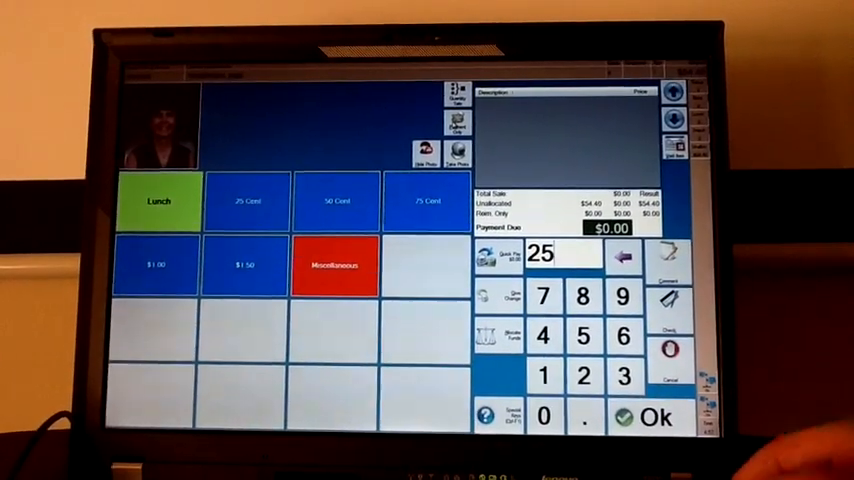
pyautogui.click(654, 416)
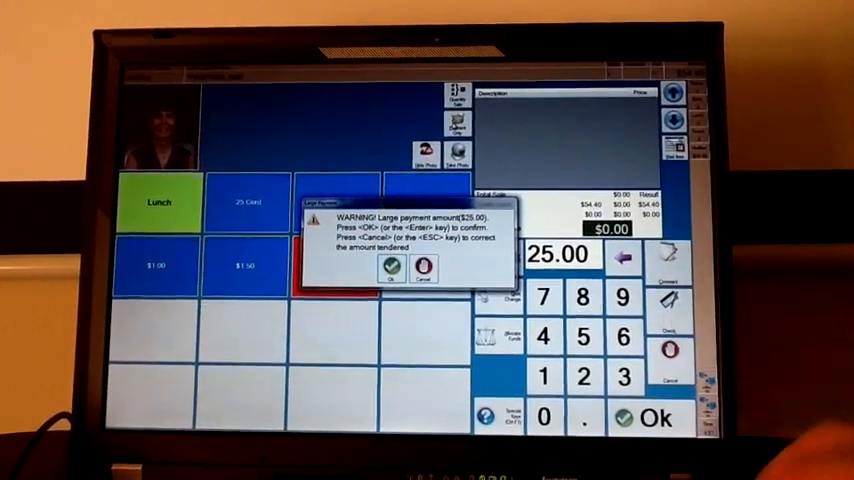
pyautogui.click(390, 276)
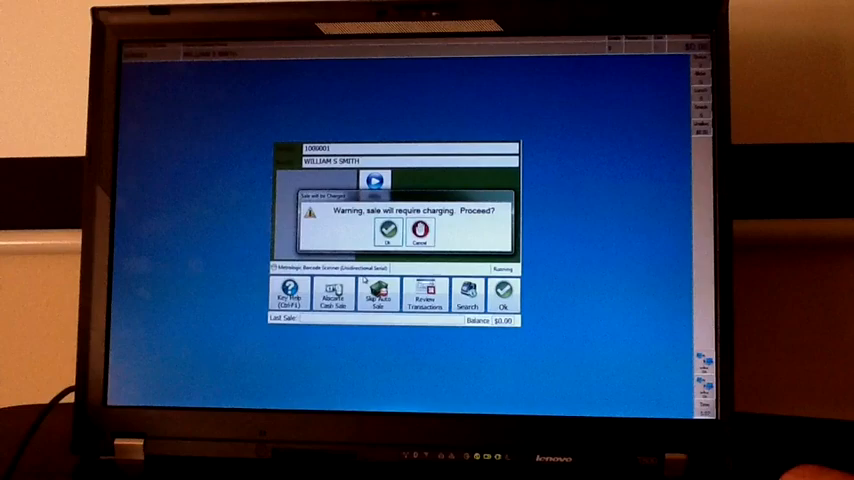
# Proceed with the charged sale and acknowledge the manager note to advance to the next student.
pyautogui.click(388, 232)
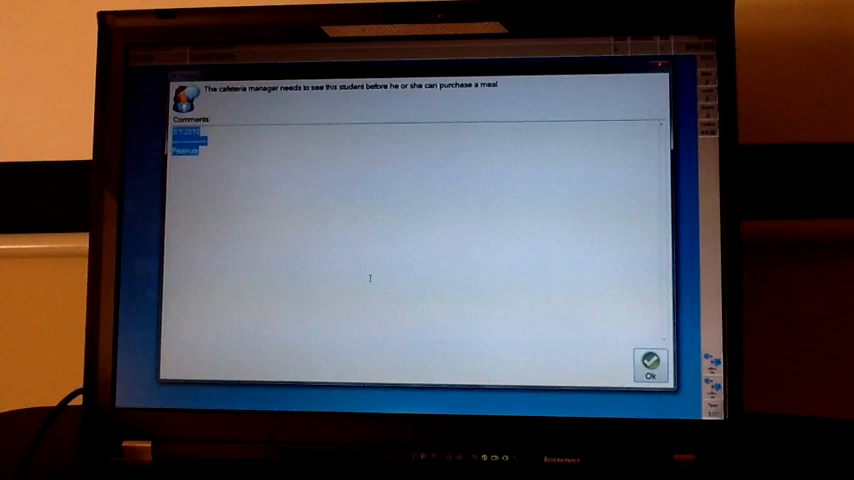
pyautogui.click(652, 376)
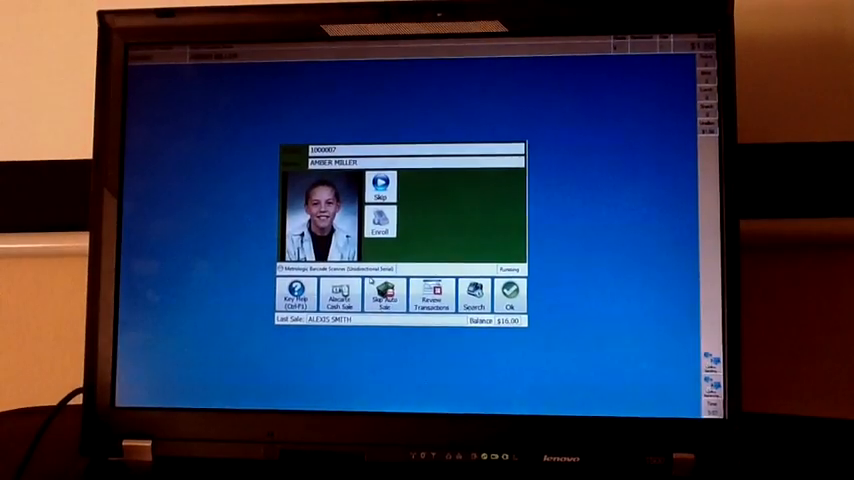